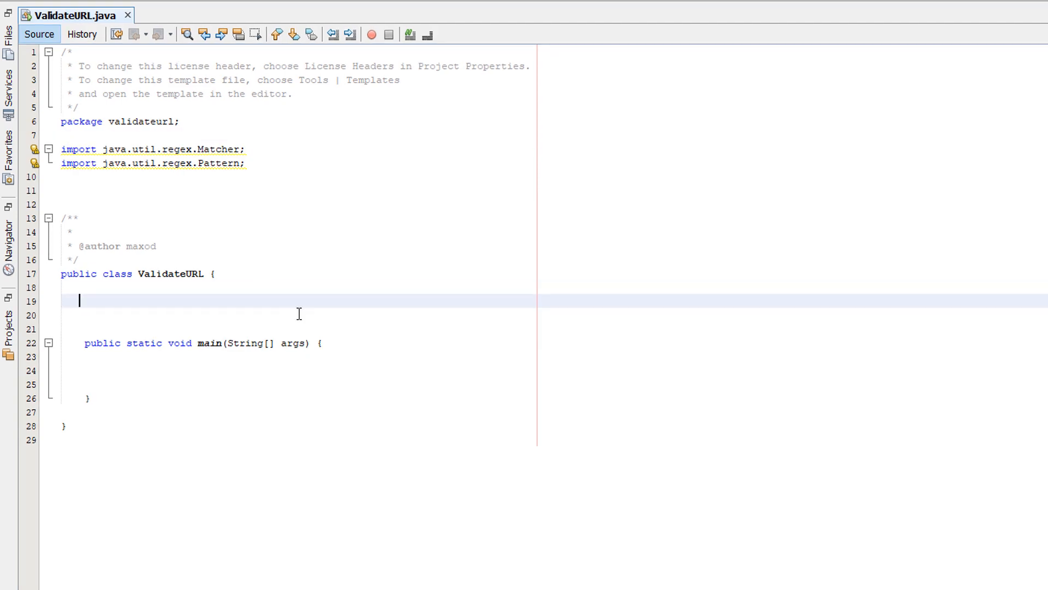
{"action": "mouse_move", "coordinate": [489, 229]}
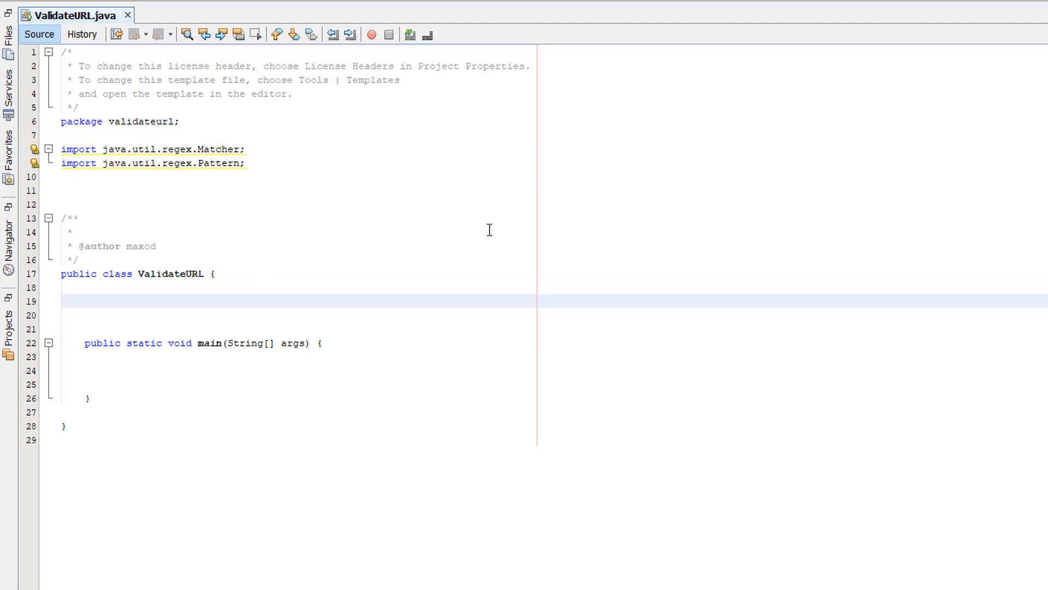
Write the empty method signature public static boolean validateUrl(String text) with its braces
{"action": "type", "text": "public"}
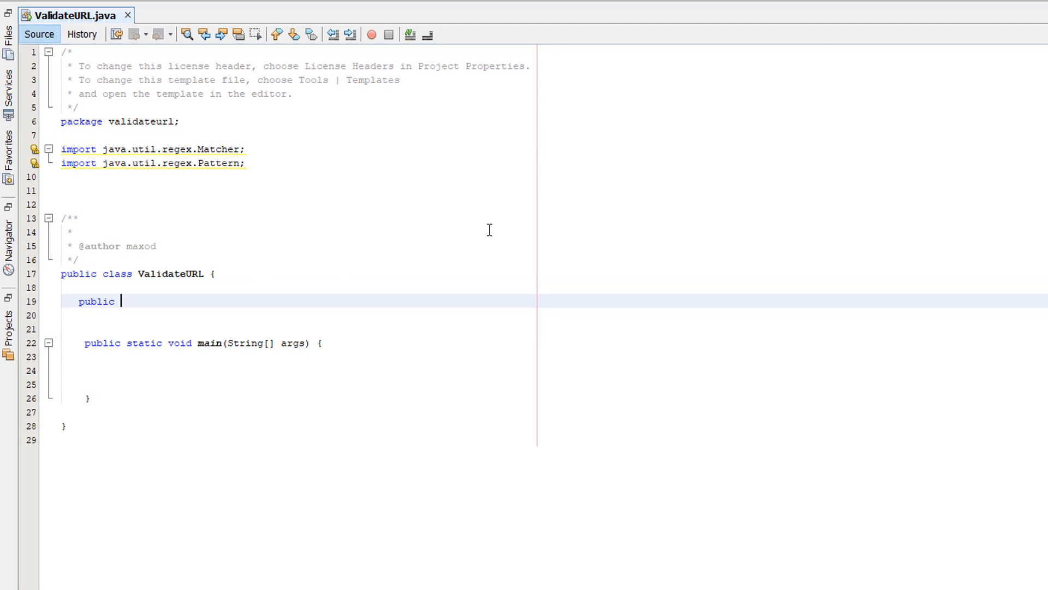
{"action": "type", "text": "static boolean"}
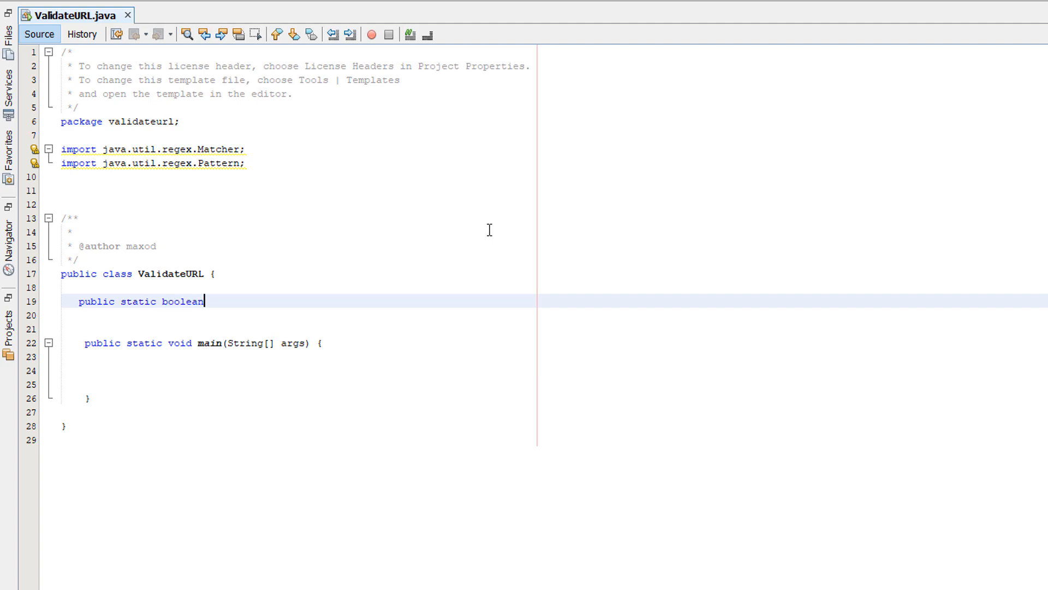
{"action": "type", "text": "validate"}
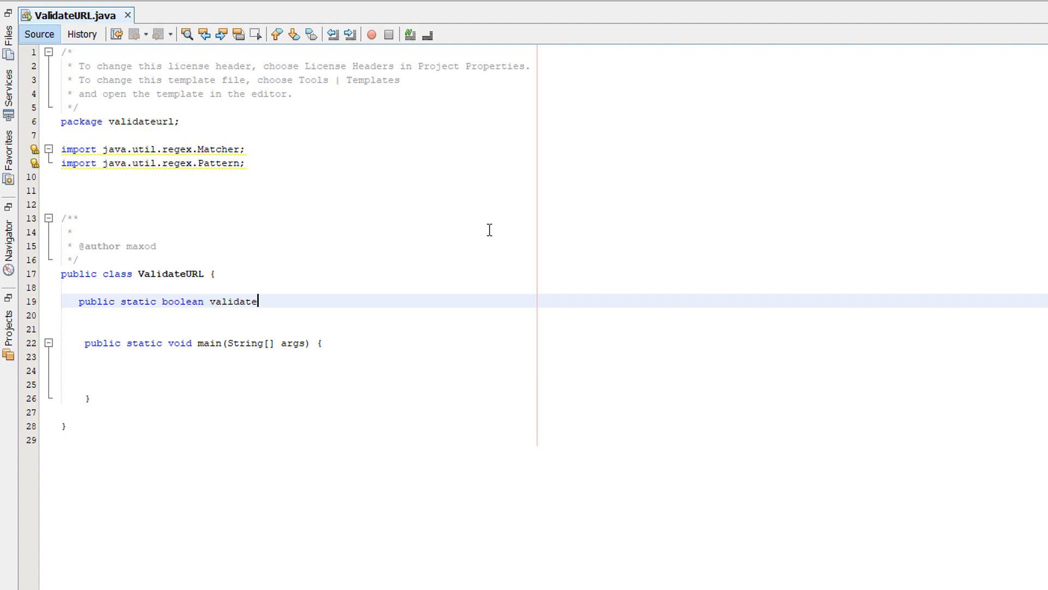
{"action": "type", "text": "Ur"}
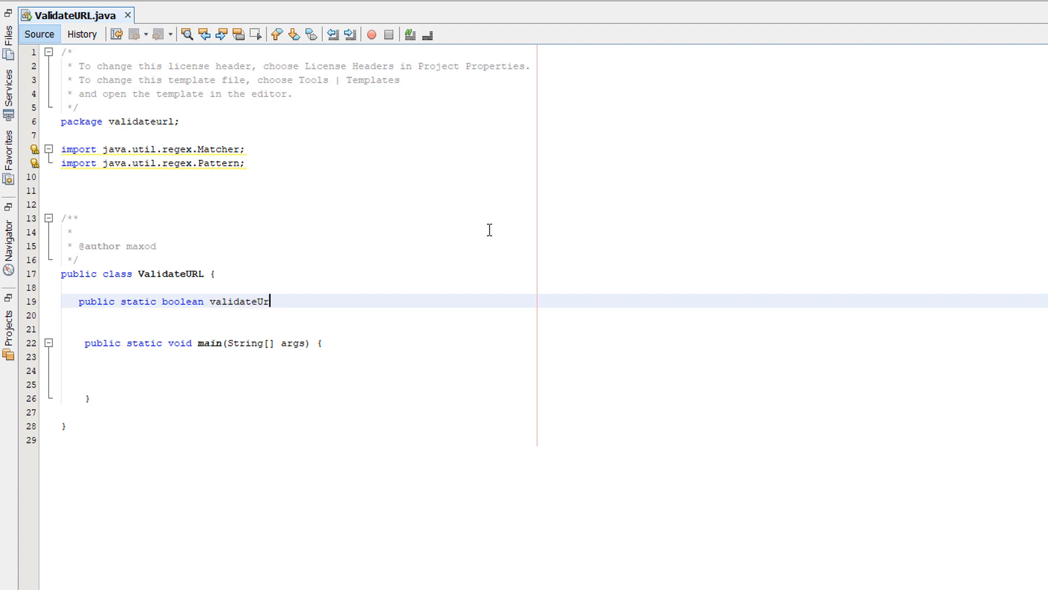
{"action": "type", "text": "l(S"}
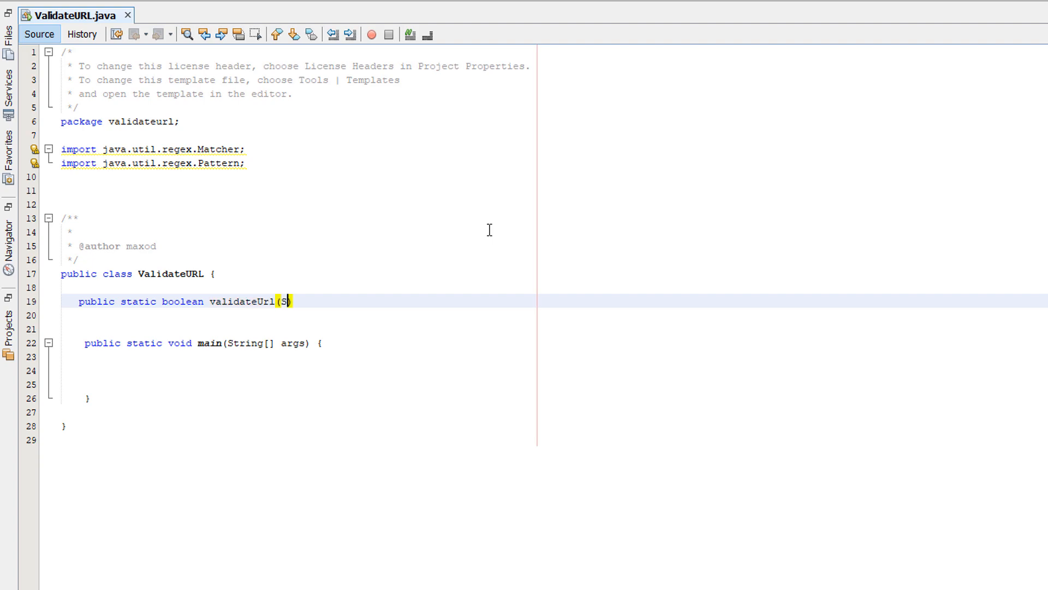
{"action": "type", "text": "String"}
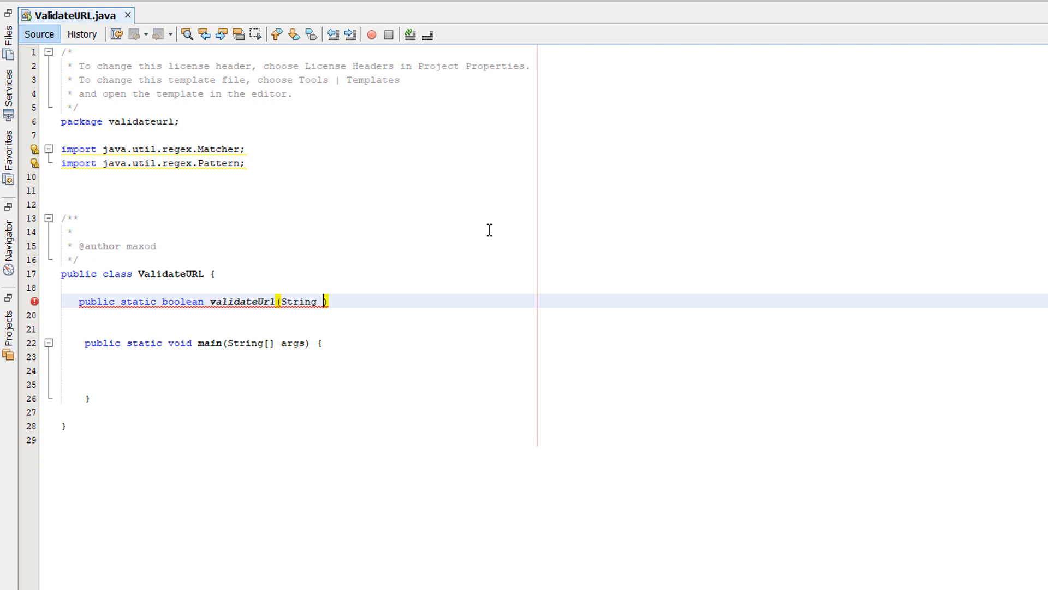
{"action": "type", "text": "text"}
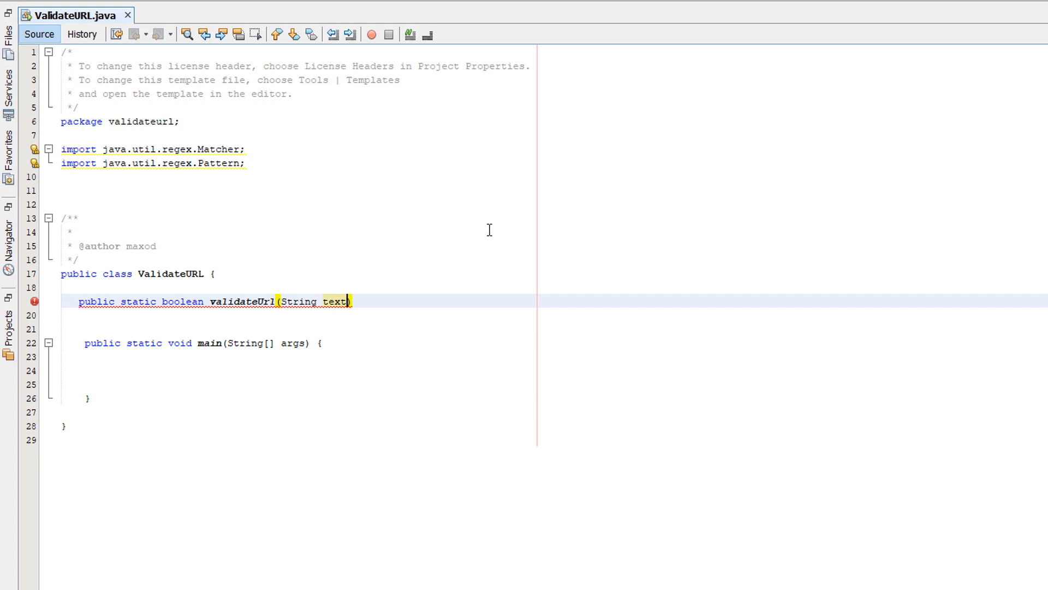
{"action": "type", "text": "{"}
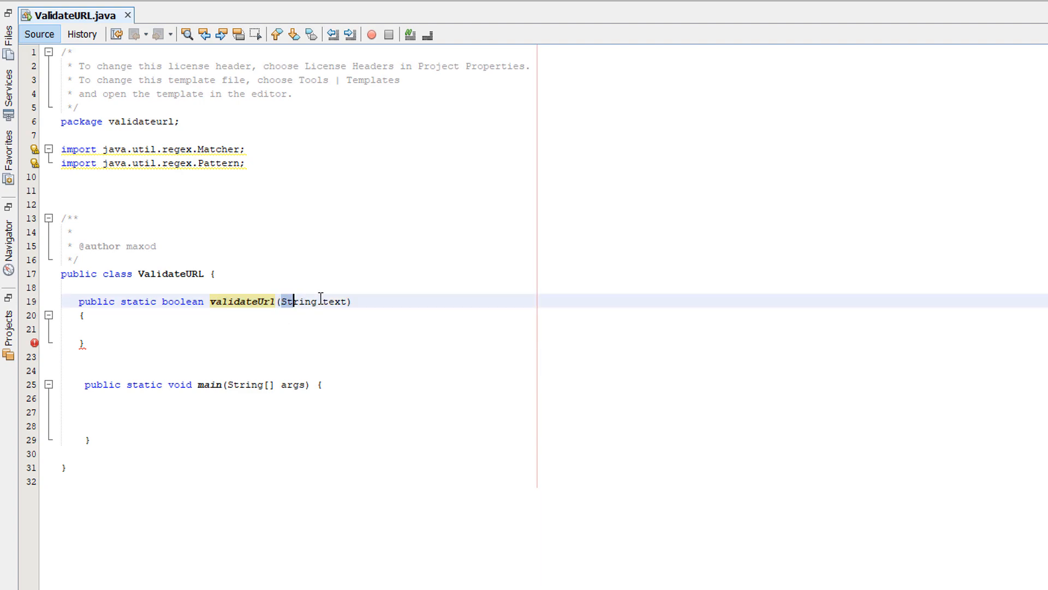
Define the urlRegex pattern string and compile it with Pattern.compile(urlRegex)
{"action": "type", "text": "String urlRegex = \"((http:\\\\/\\\\/|https:\\\\/\\\\/)?(www.)?(([a-zA-Z0-9-]){2,}\\\\.){1,4}([a-zA-Z]){2,6}(\\\\/([a-zA-Z-_\\\\/\\\\.0-9#:?=&;,]*)?)?\";"}
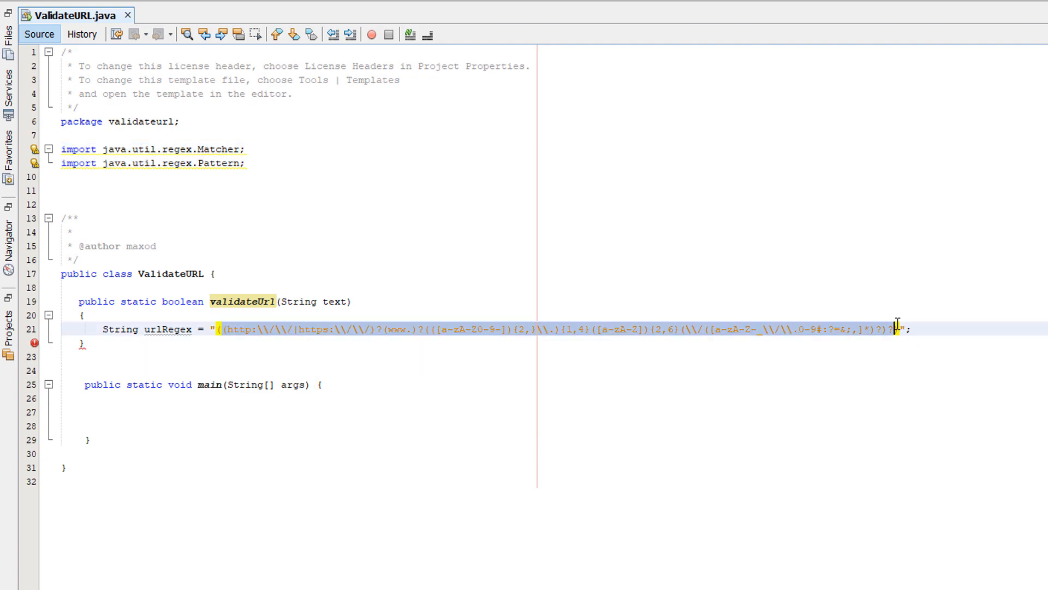
{"action": "type", "text": "Pattern pattern = Pattern.compile(urlRegex);"}
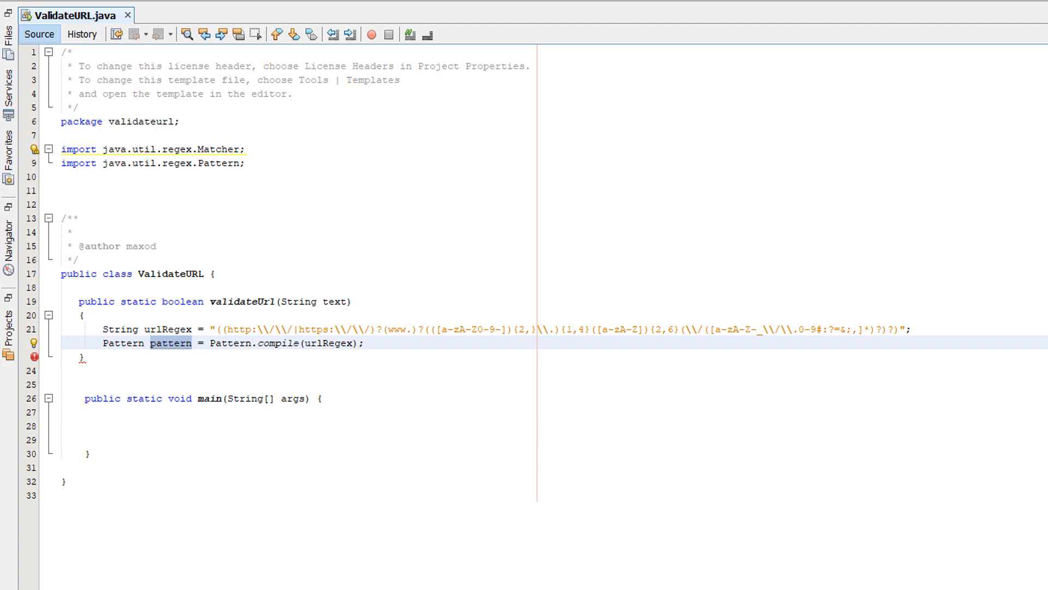
Create Matcher matcher = pattern.matcher(text) and return matcher.find() to finish the method
{"action": "left_click", "coordinate": [322, 301]}
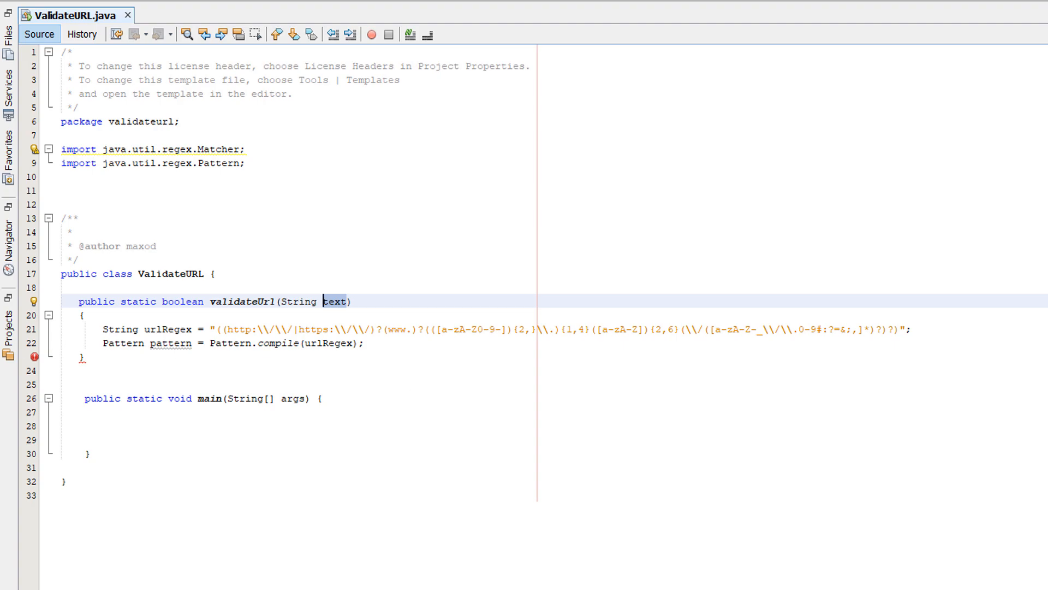
{"action": "type", "text": "Matcher matcher = pattern.matcher(text);"}
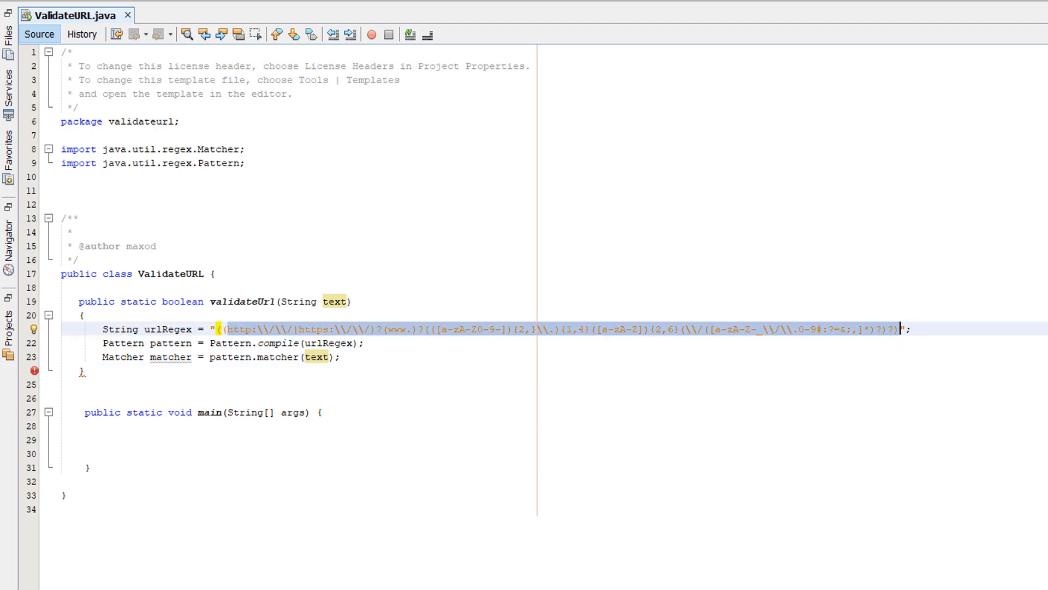
{"action": "type", "text": "return matcher.find();"}
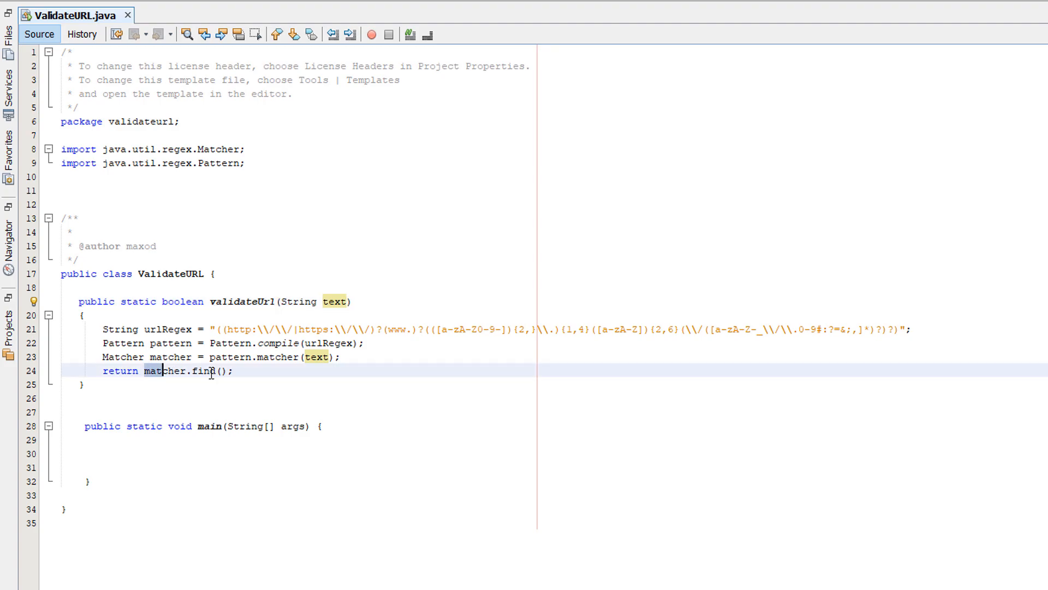
{"action": "left_click", "coordinate": [235, 371]}
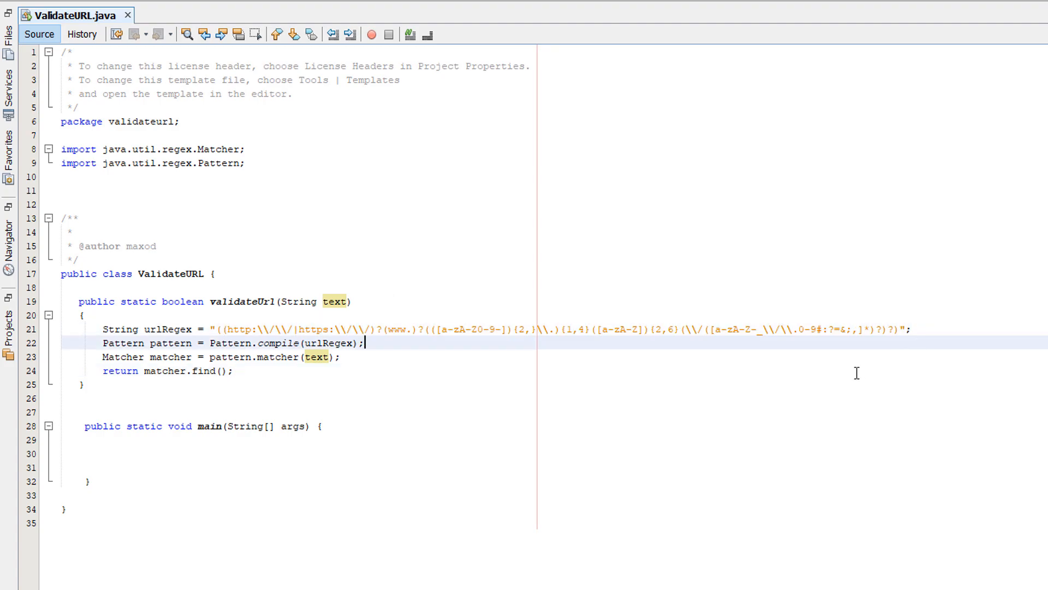
{"action": "left_click", "coordinate": [145, 371]}
{"action": "type", "text": "String text = \"https://donate.2b2t.org/\";"}
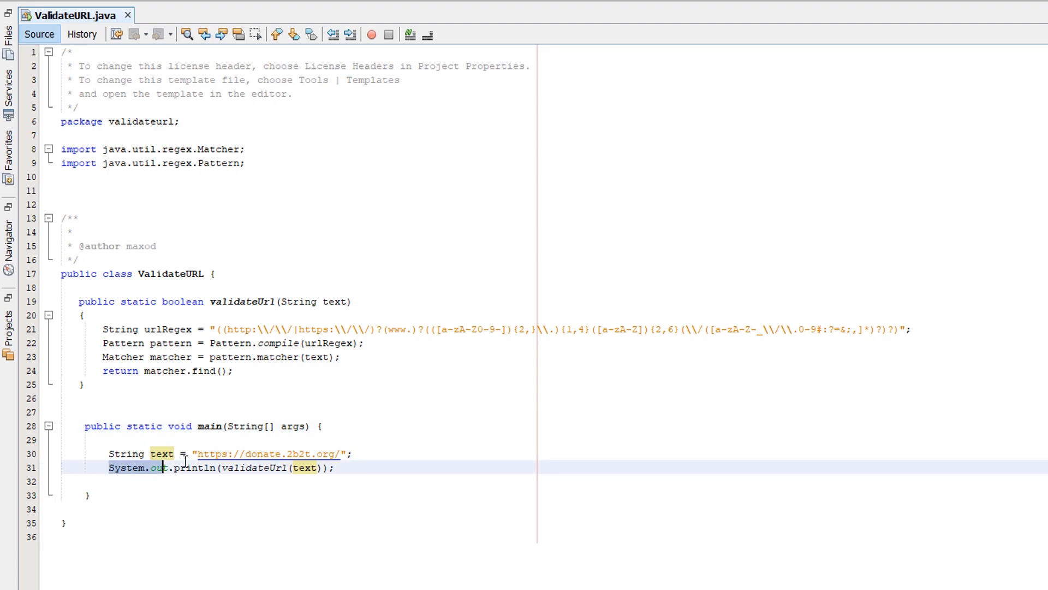
{"action": "left_click", "coordinate": [248, 468]}
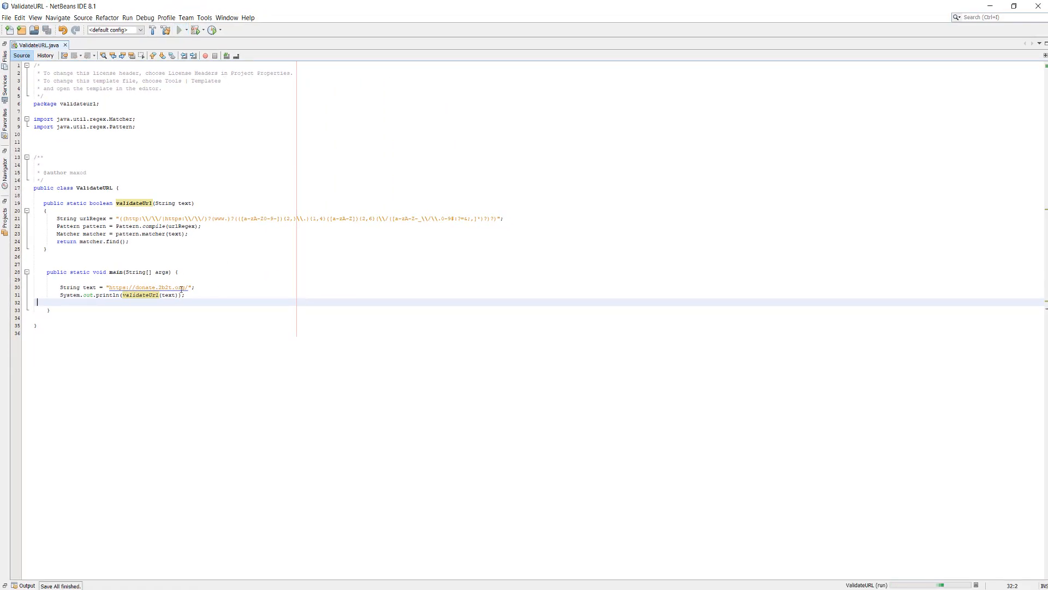
Change the test string to "Visit donate.2b2t.org/", run it to print true, and select 2b2t.org/
{"action": "left_click", "coordinate": [179, 30]}
{"action": "type", "text": "Visit "}
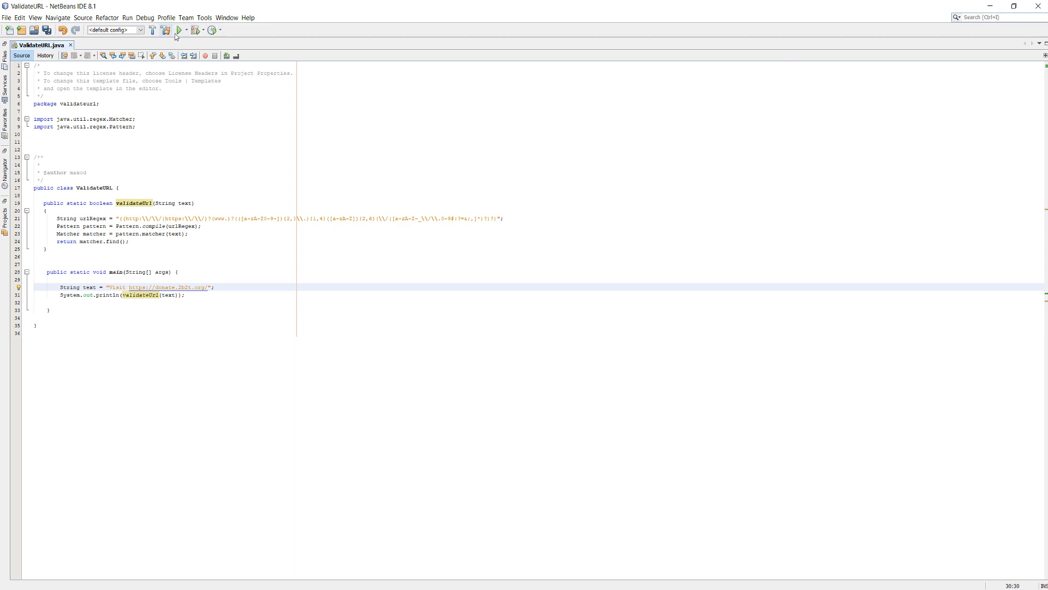
{"action": "left_click", "coordinate": [178, 31]}
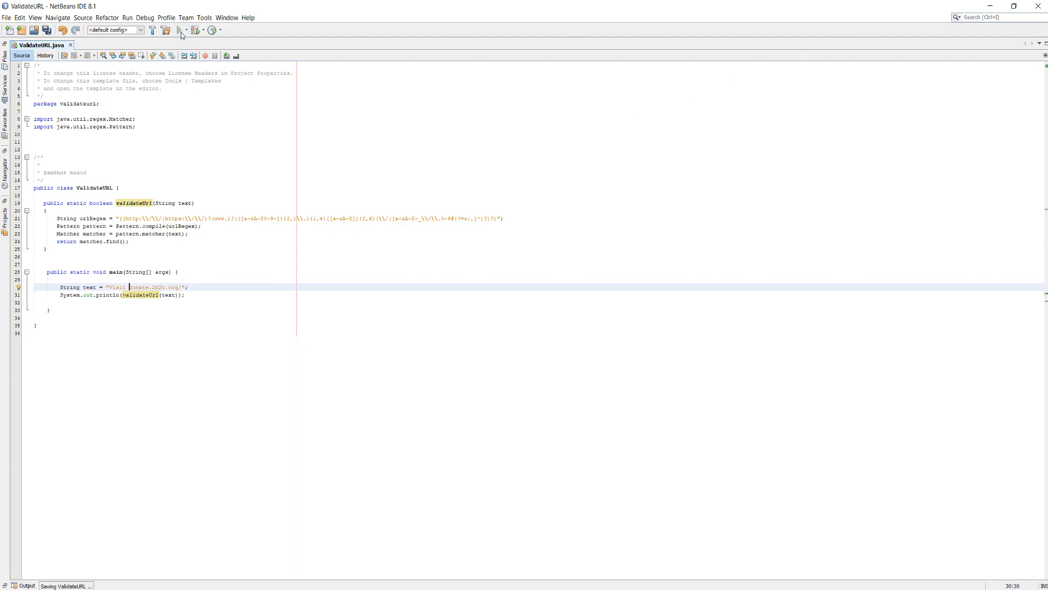
{"action": "left_click", "coordinate": [176, 31]}
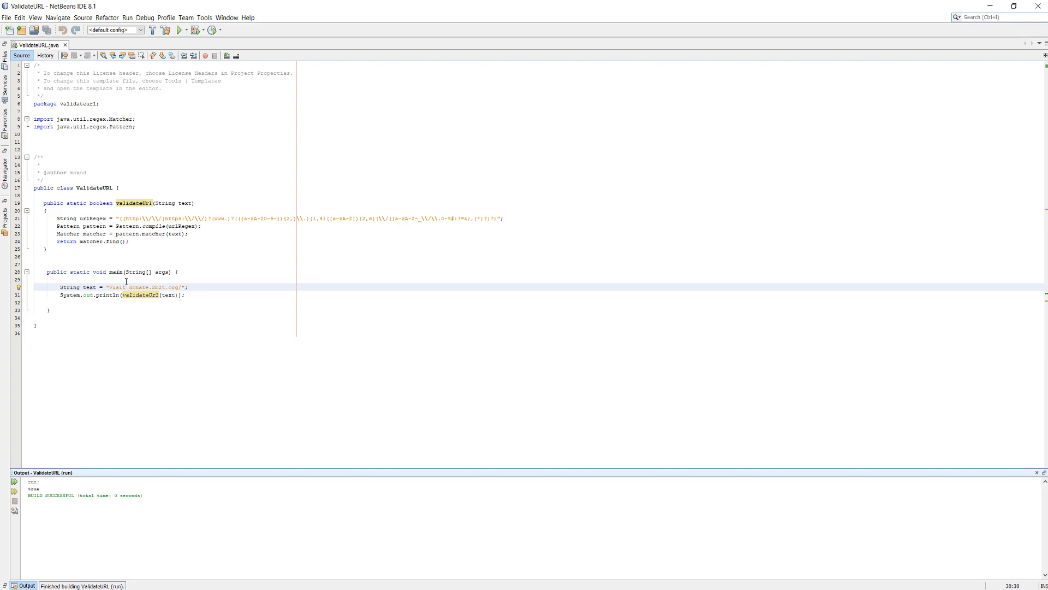
{"action": "left_click_drag", "start_coordinate": [127, 287], "coordinate": [180, 287]}
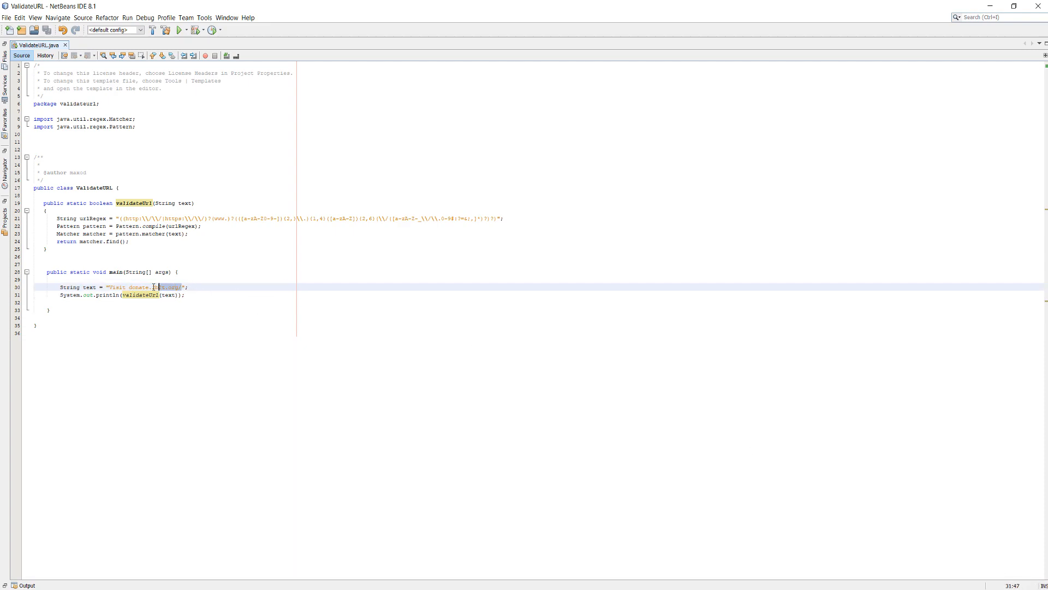
Run "Visit donate" to print false, then rewrite the string as "Visit w w w google com"
{"action": "key", "text": "Delete"}
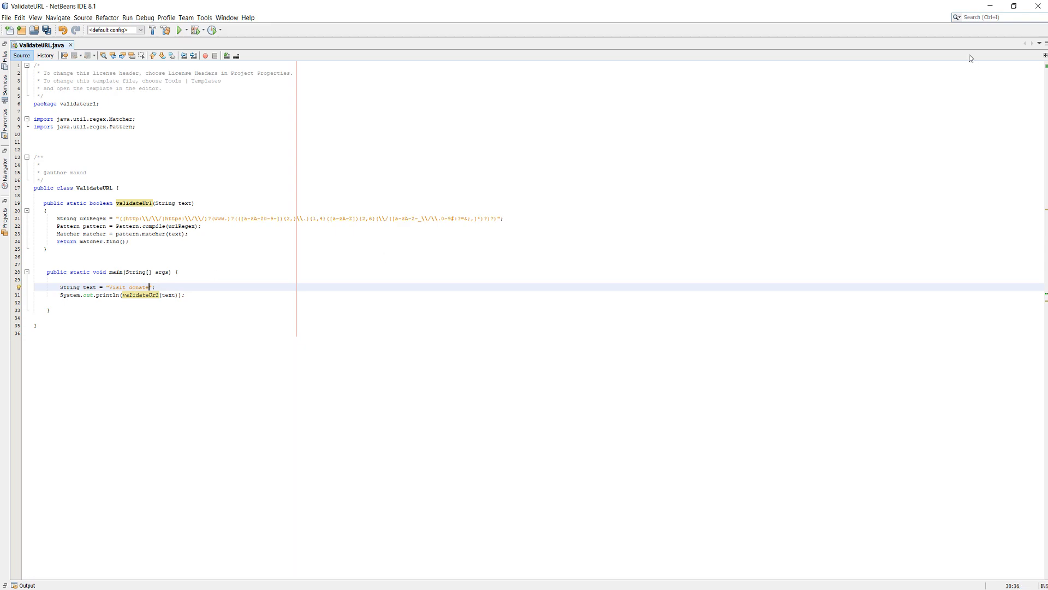
{"action": "left_click", "coordinate": [179, 30]}
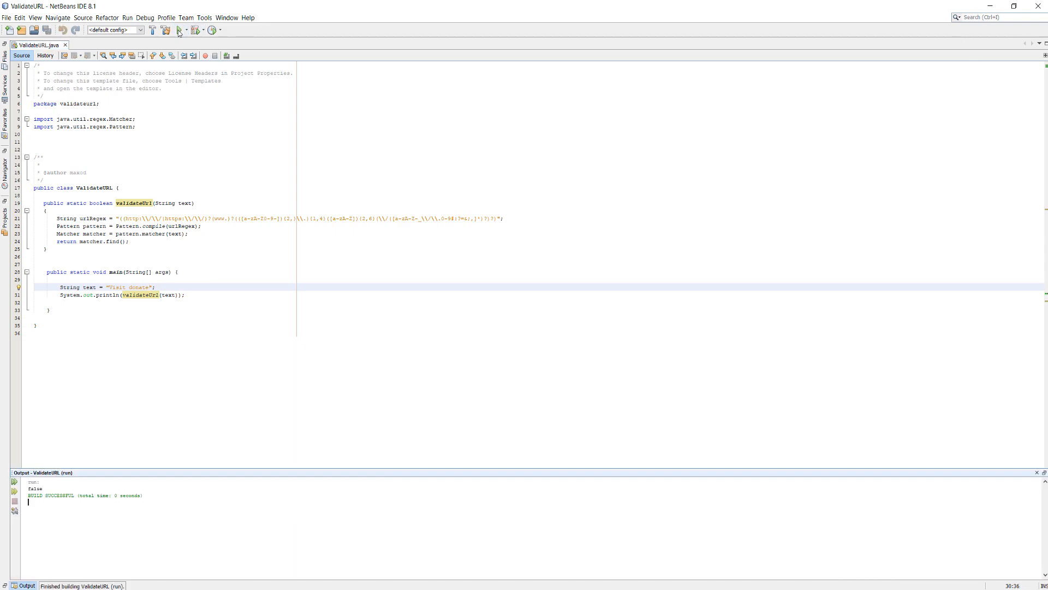
{"action": "double_click", "coordinate": [140, 287]}
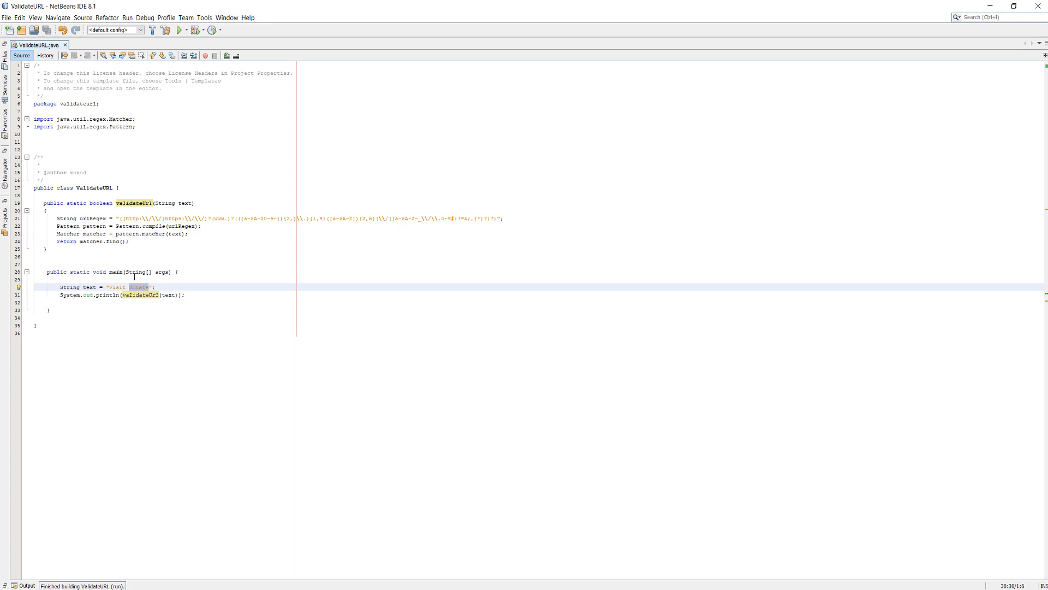
{"action": "type", "text": "w w w"}
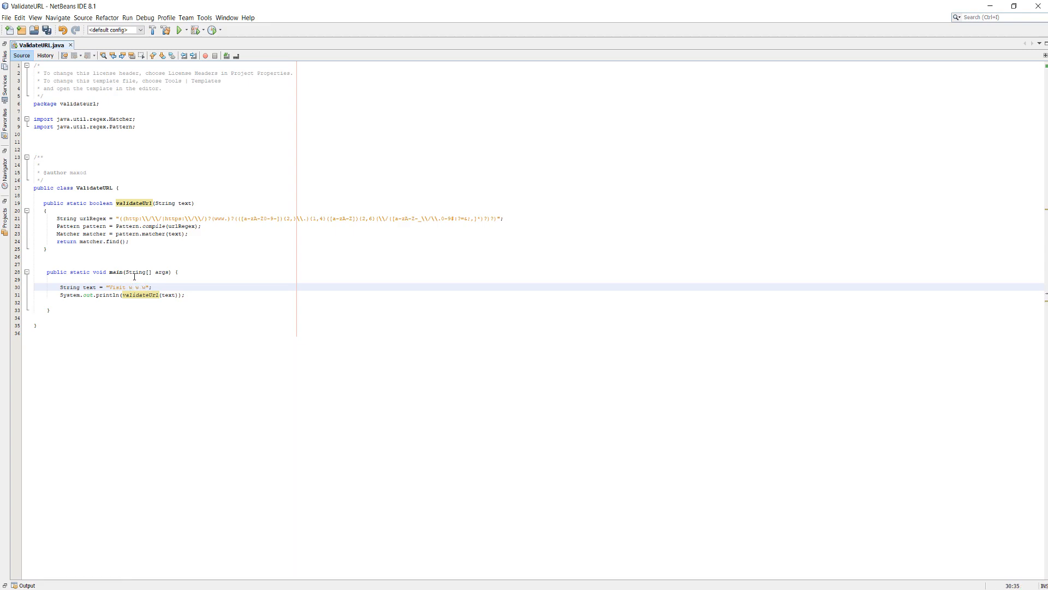
{"action": "type", "text": "google com"}
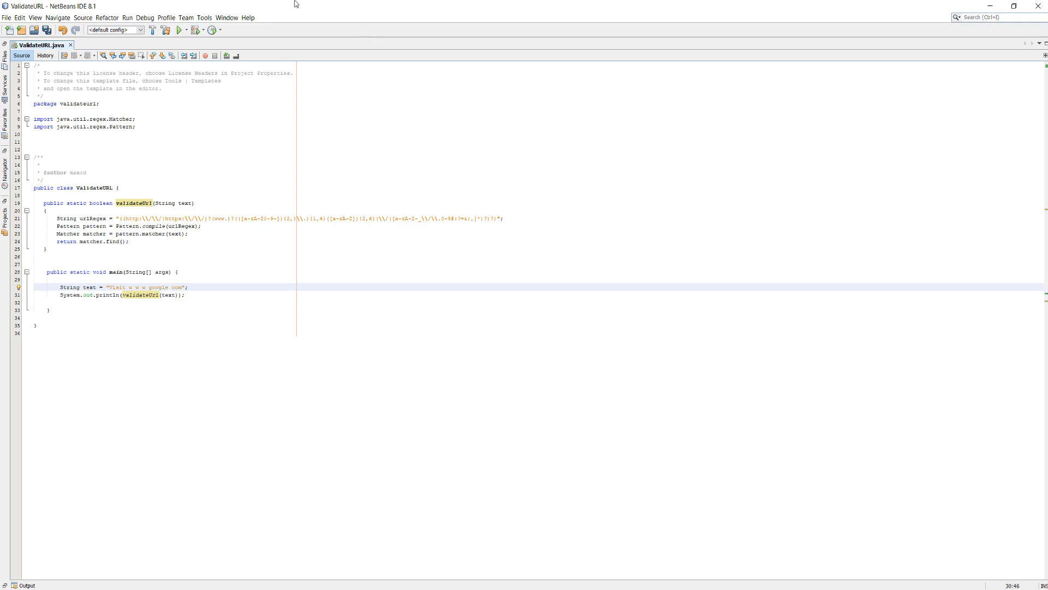
{"action": "left_click", "coordinate": [178, 31]}
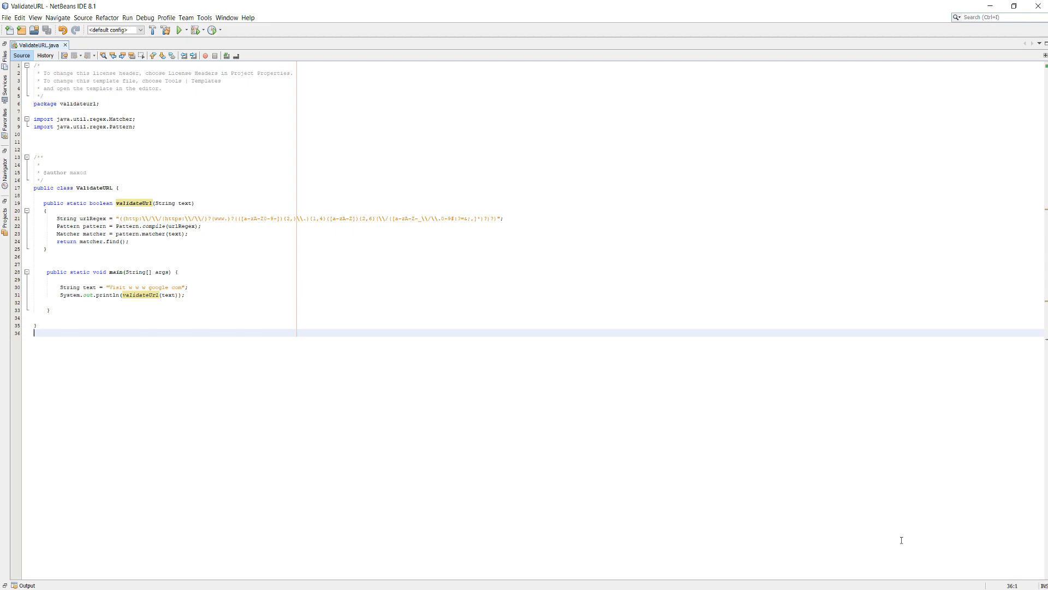
{"action": "mouse_move", "coordinate": [863, 400]}
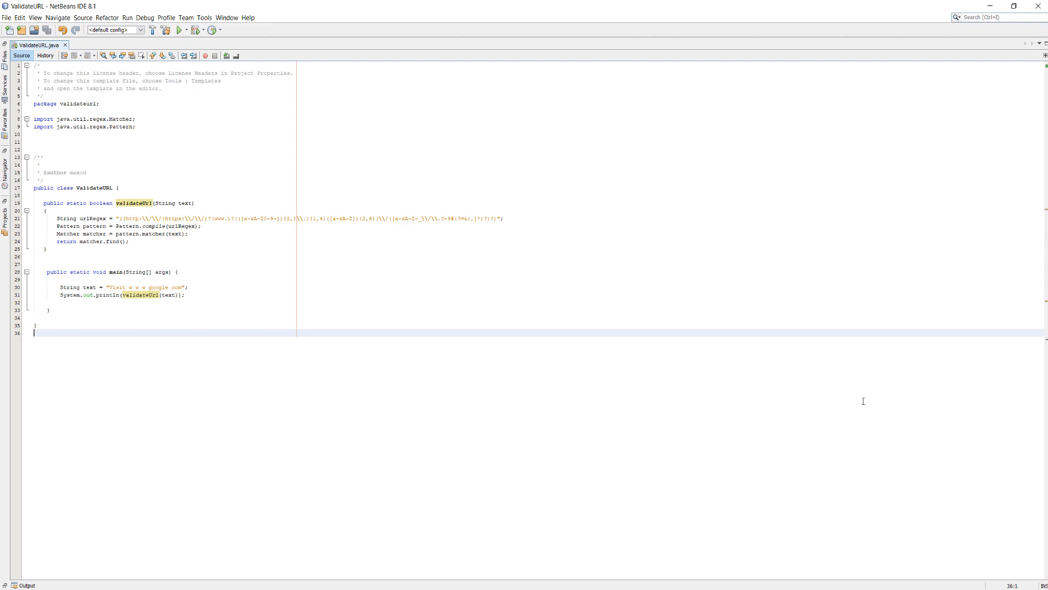